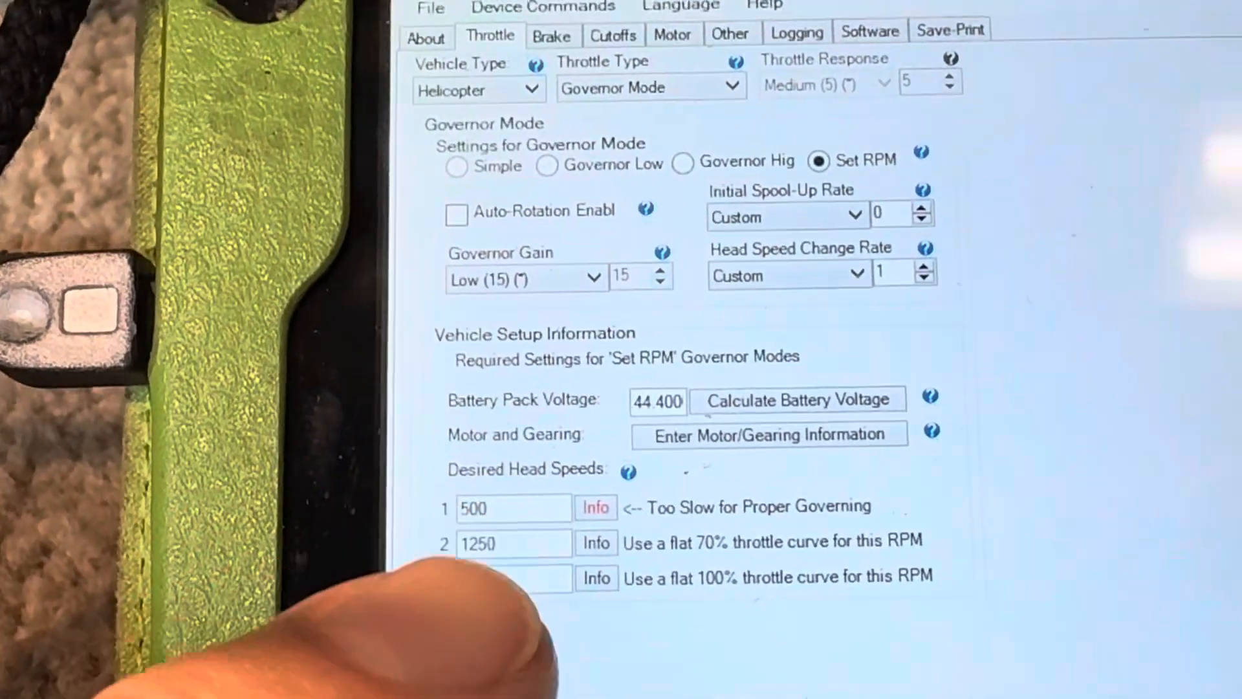
- Check the info warning for head speed 1 (500): about 32.7% power, not recommended
scroll(down, 3)
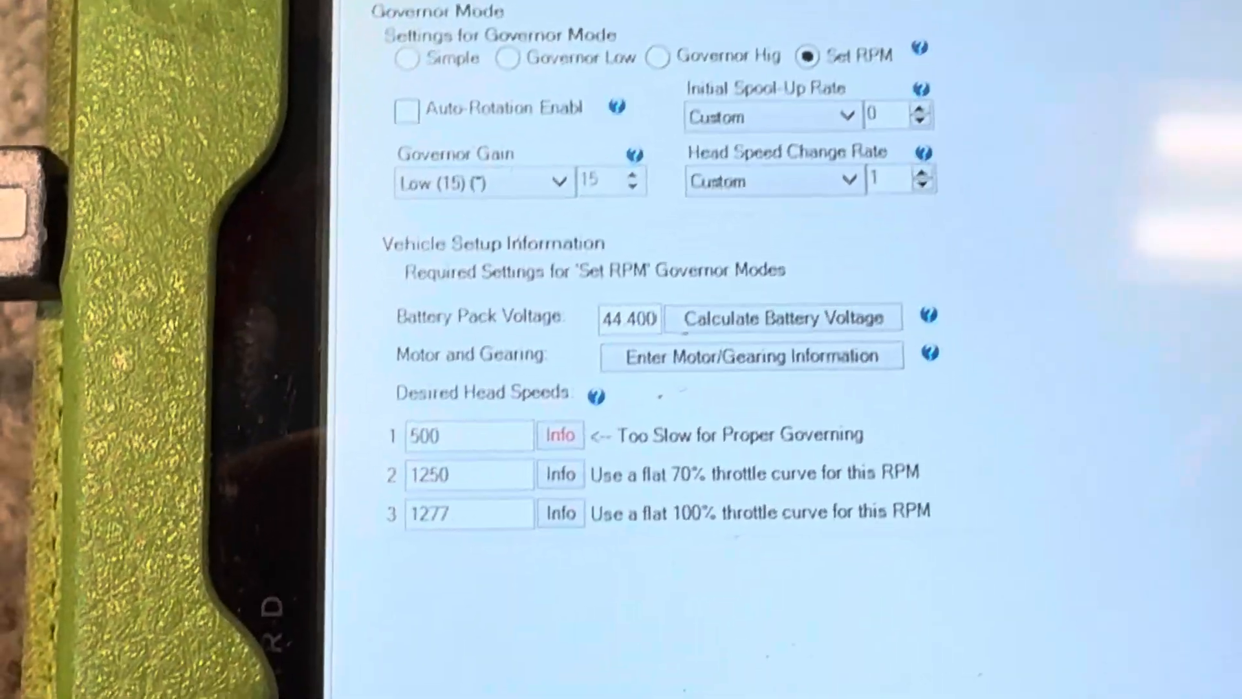
scroll(down, 3)
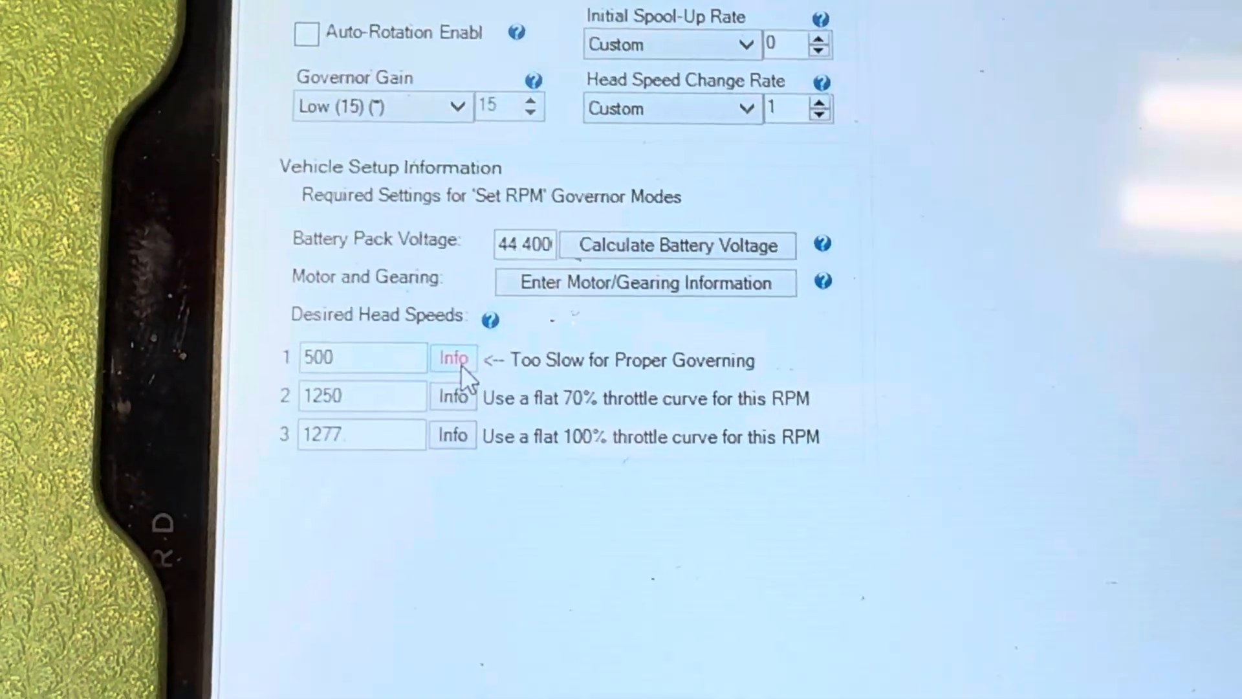
click(454, 358)
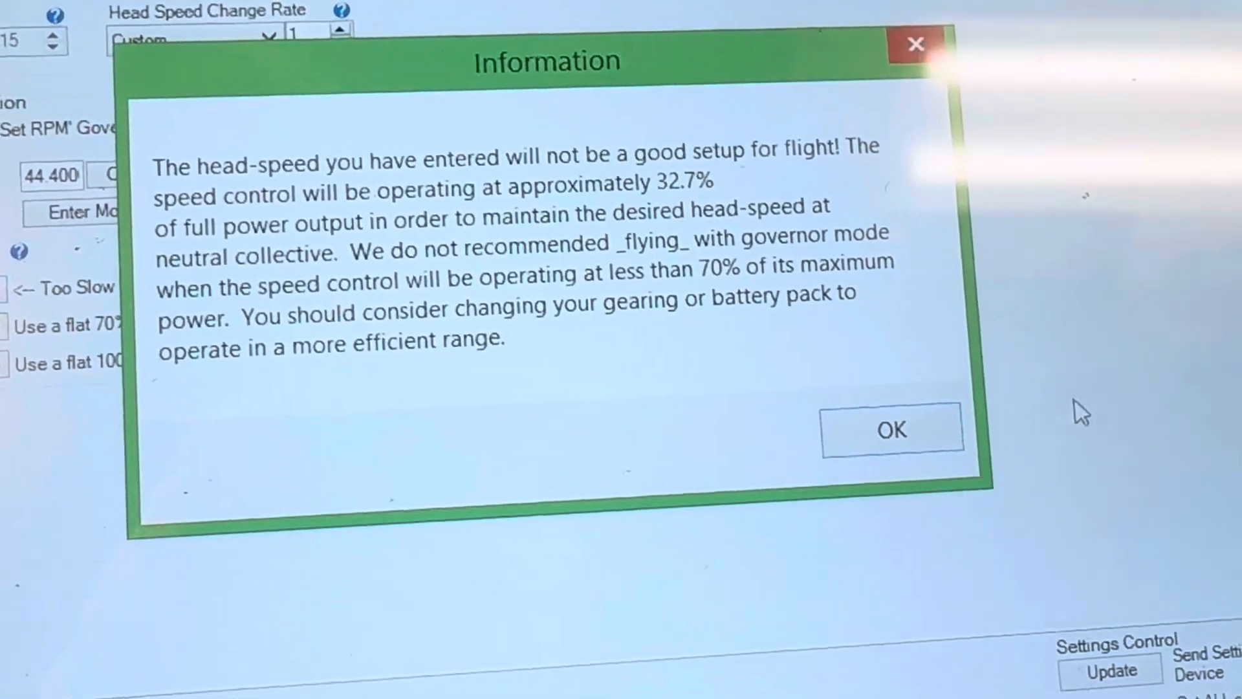
- Dismiss the 500 warning and check head speed 2 (1250): good governor setup at 81.7%
click(892, 430)
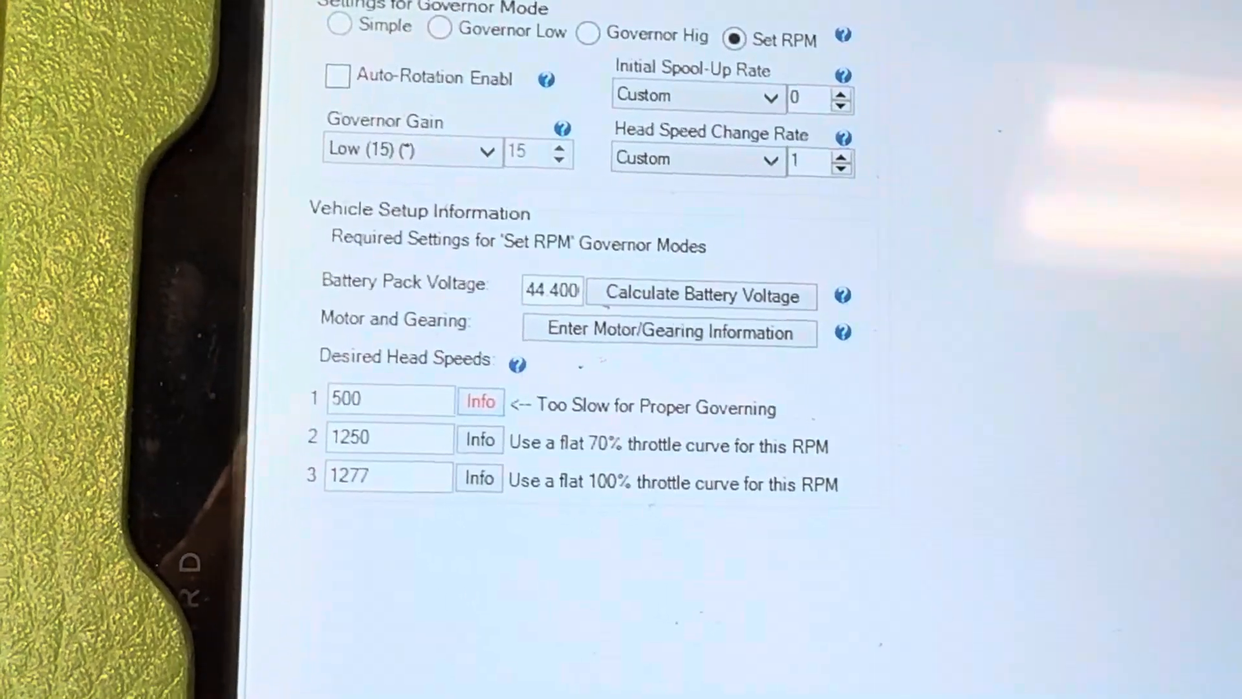
scroll(down, 3)
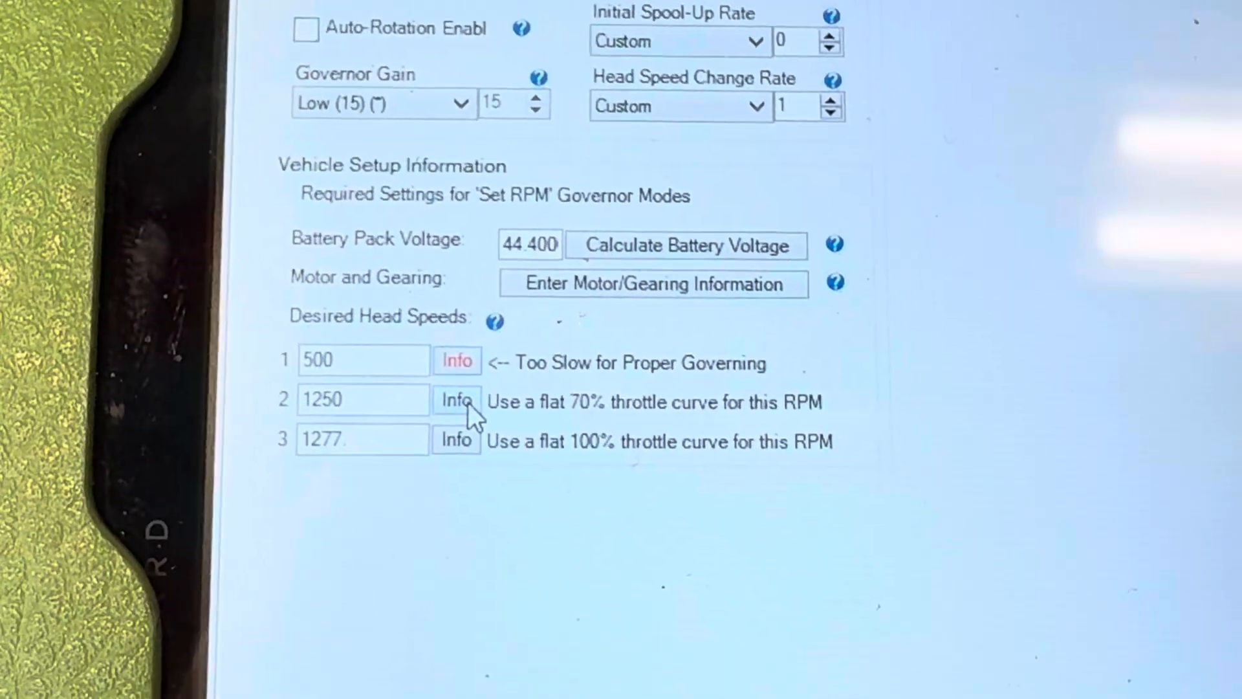
click(456, 400)
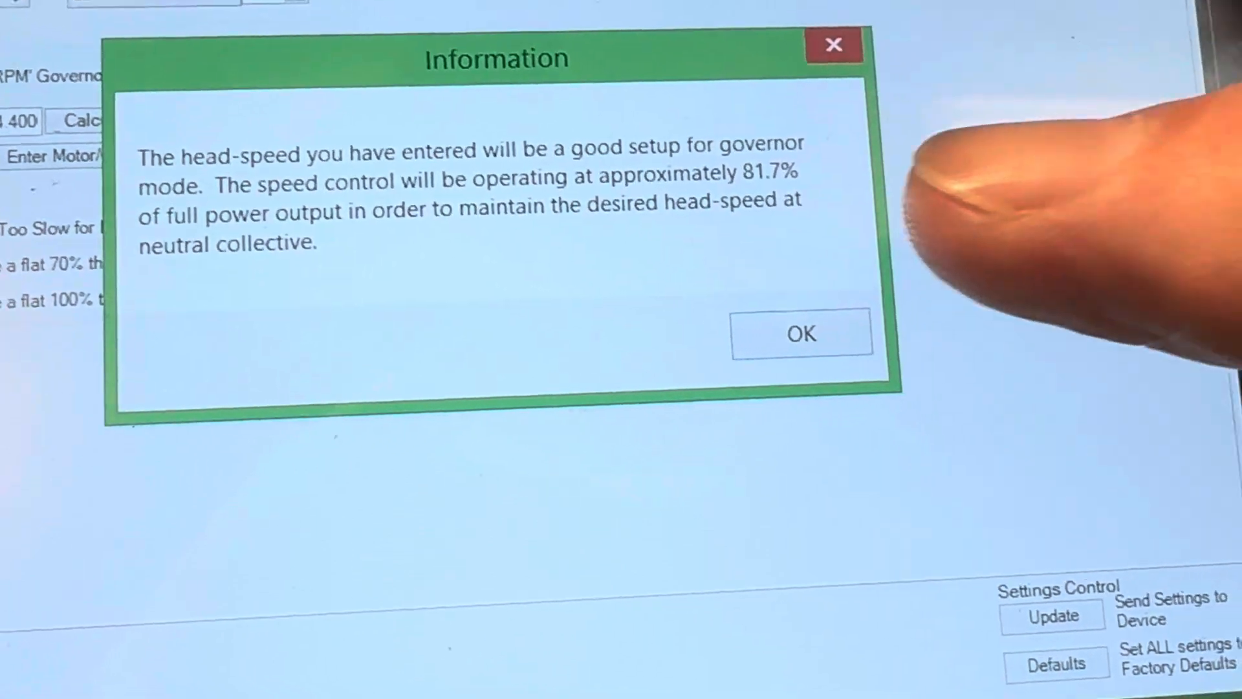
click(800, 331)
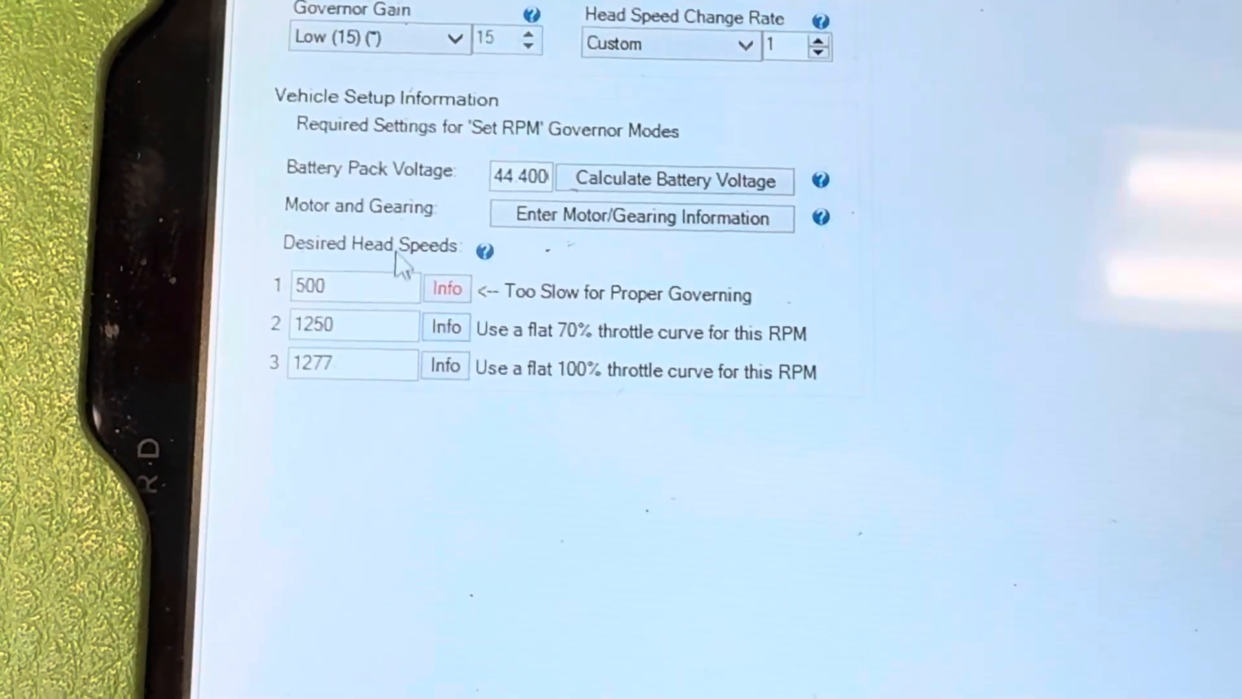
mouse_move(388, 250)
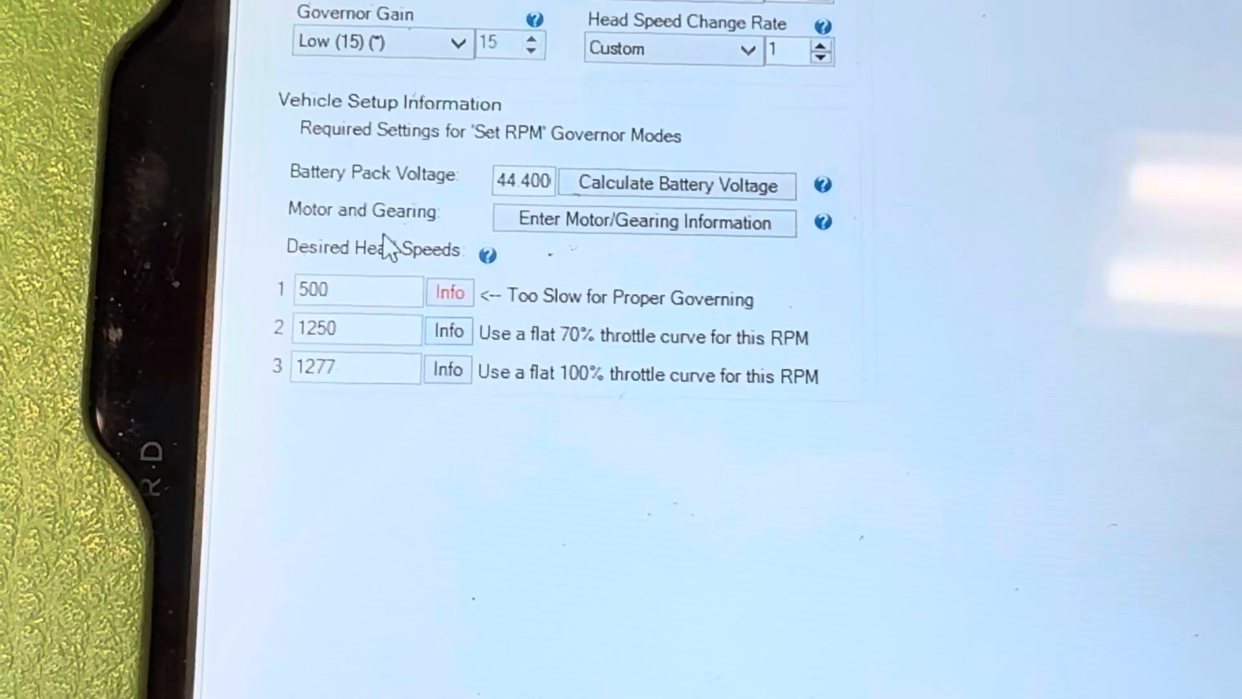
mouse_move(349, 290)
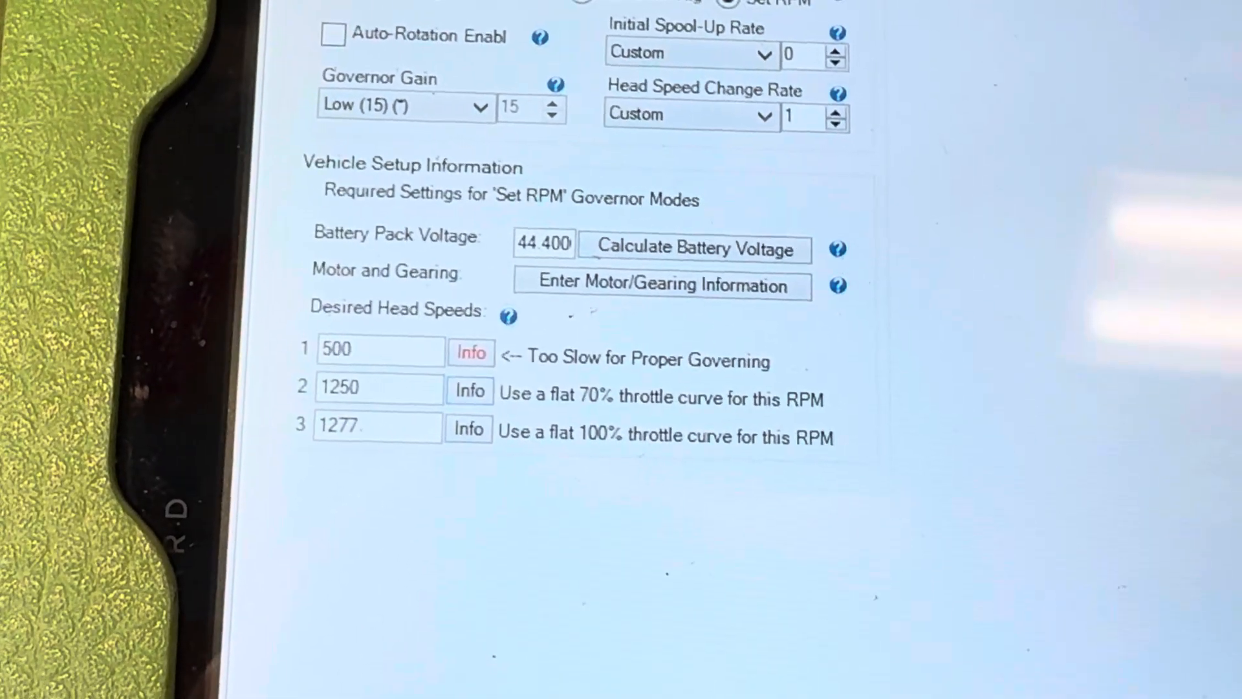
scroll(up, 3)
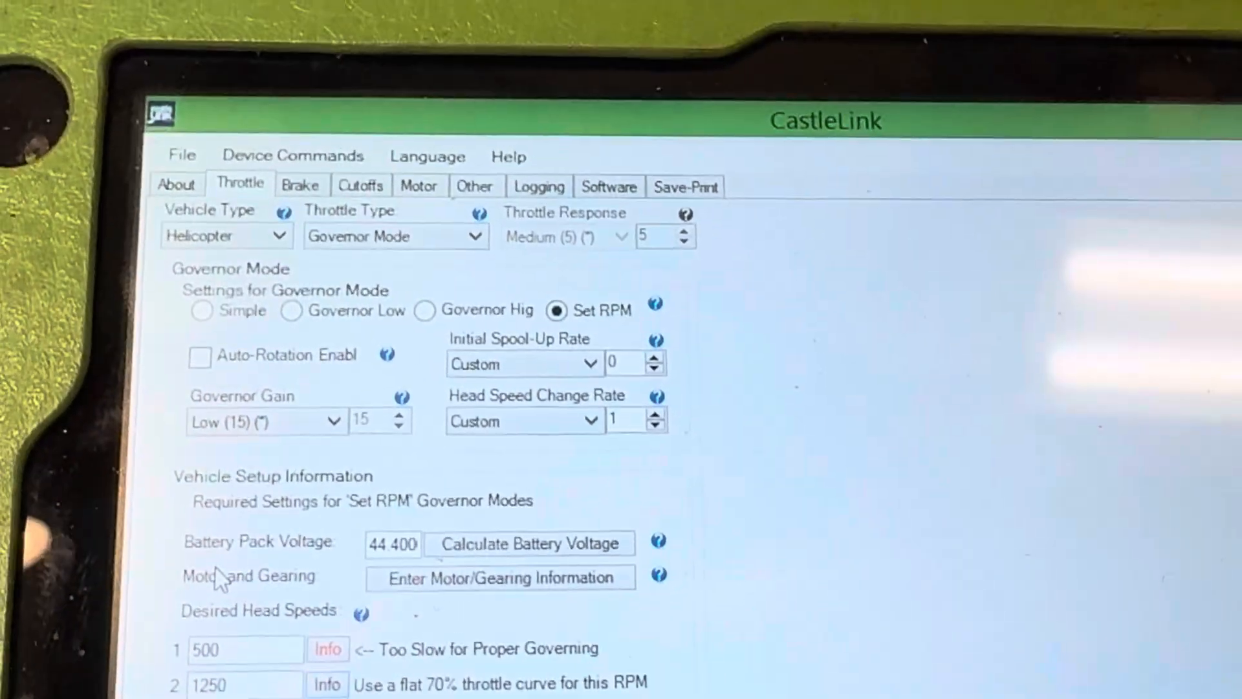
scroll(down, 3)
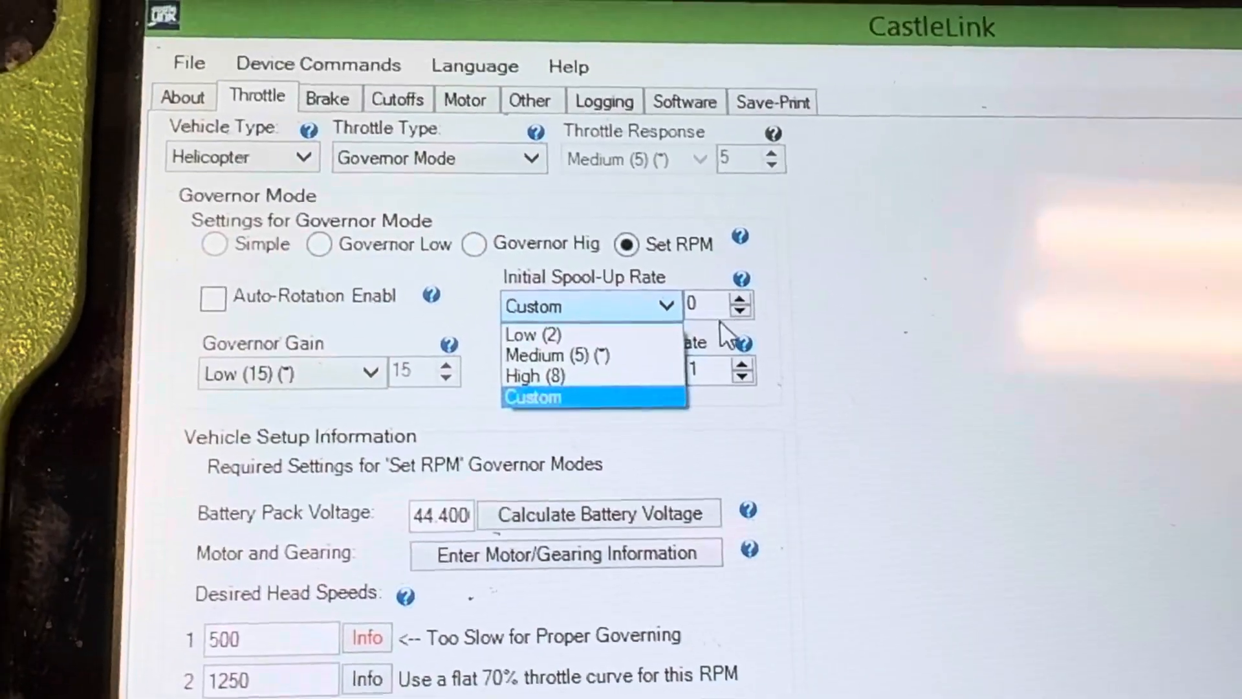
click(533, 396)
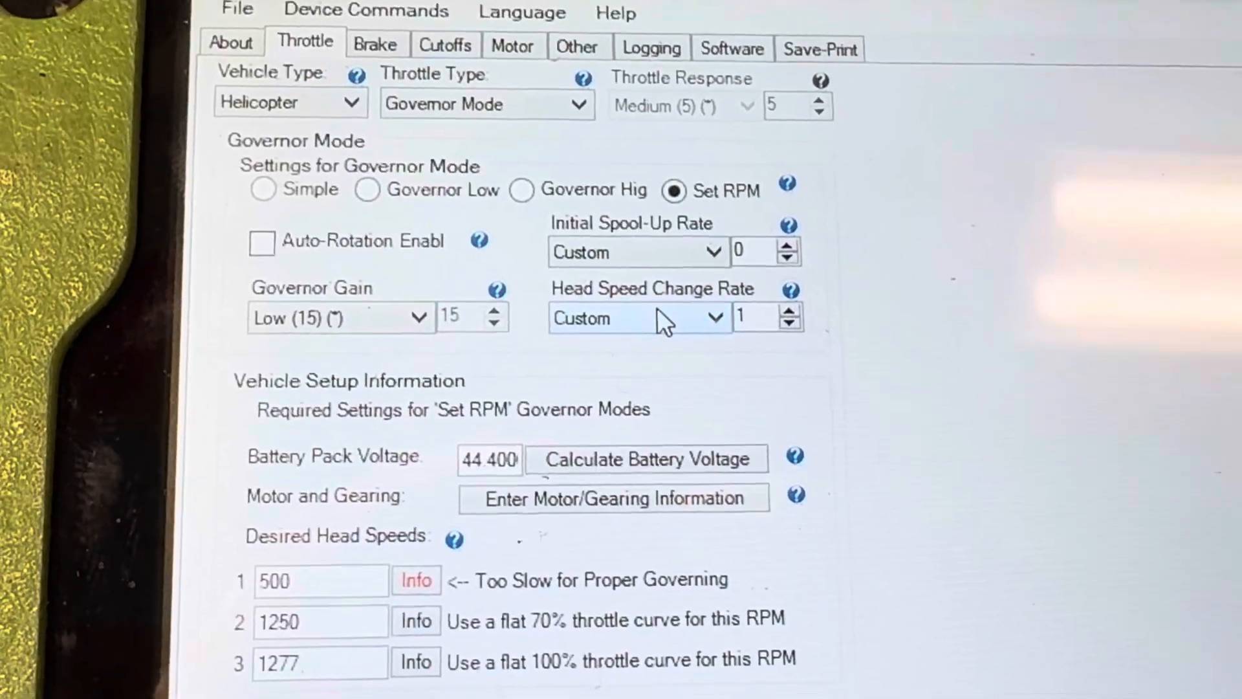
scroll(down, 3)
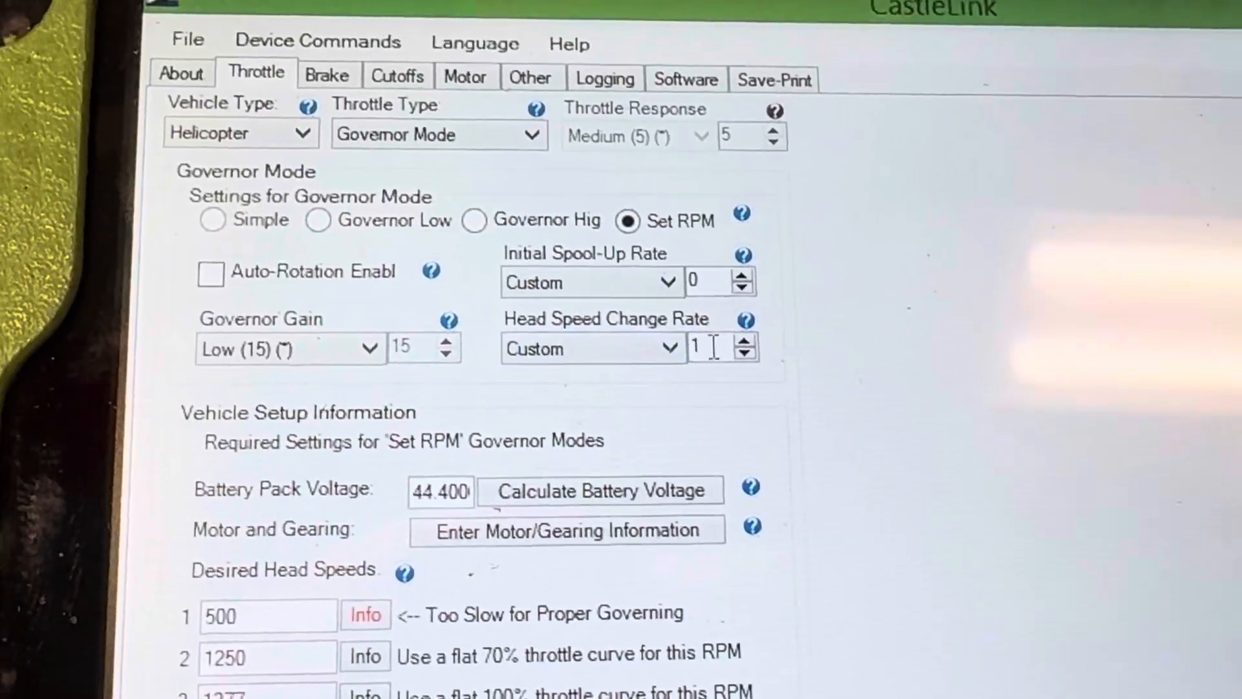
scroll(down, 3)
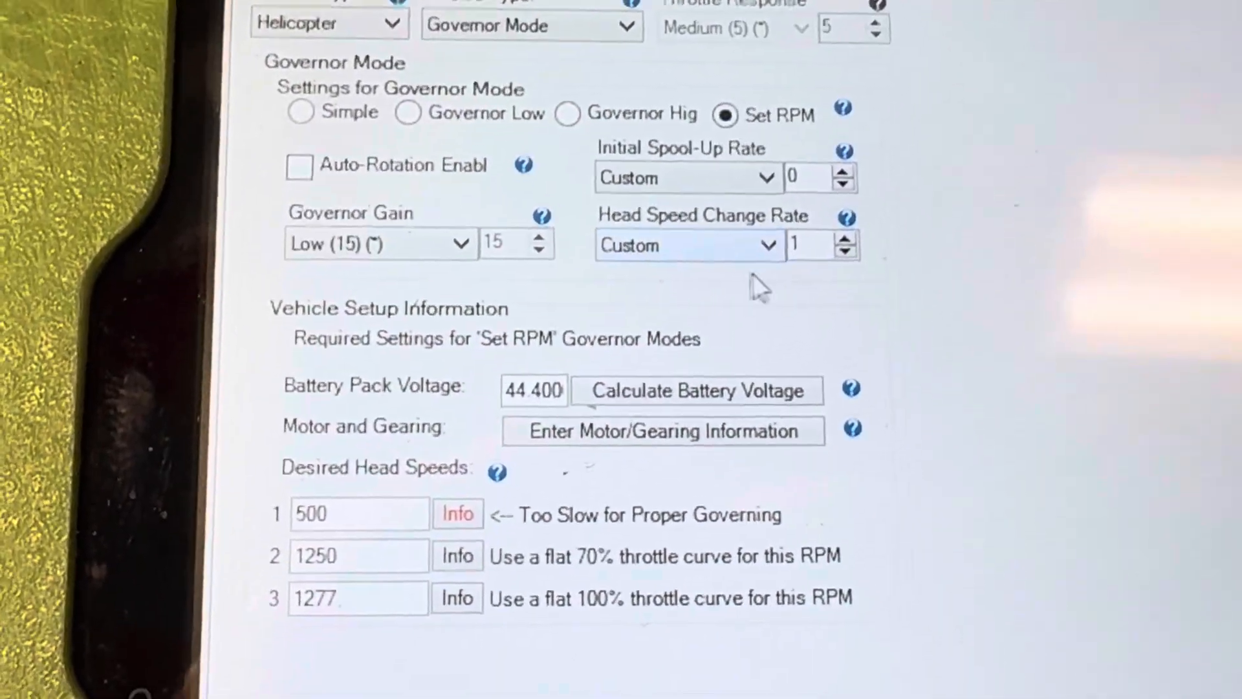
scroll(down, 3)
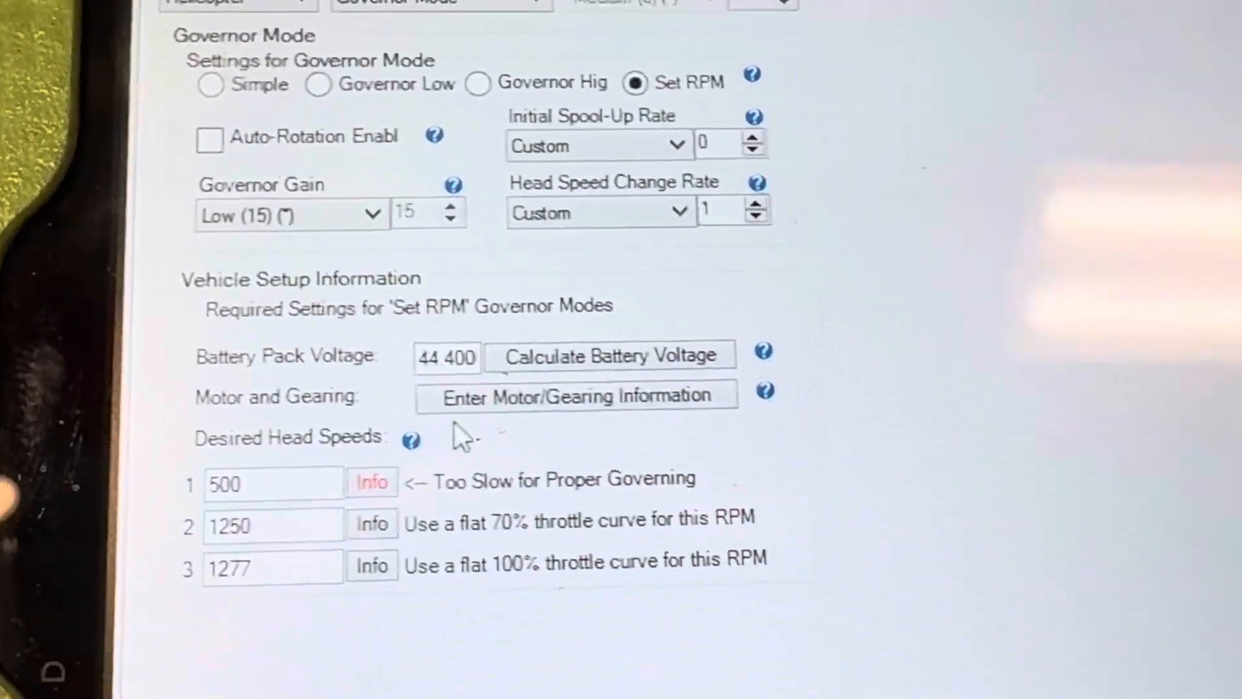
scroll(up, 3)
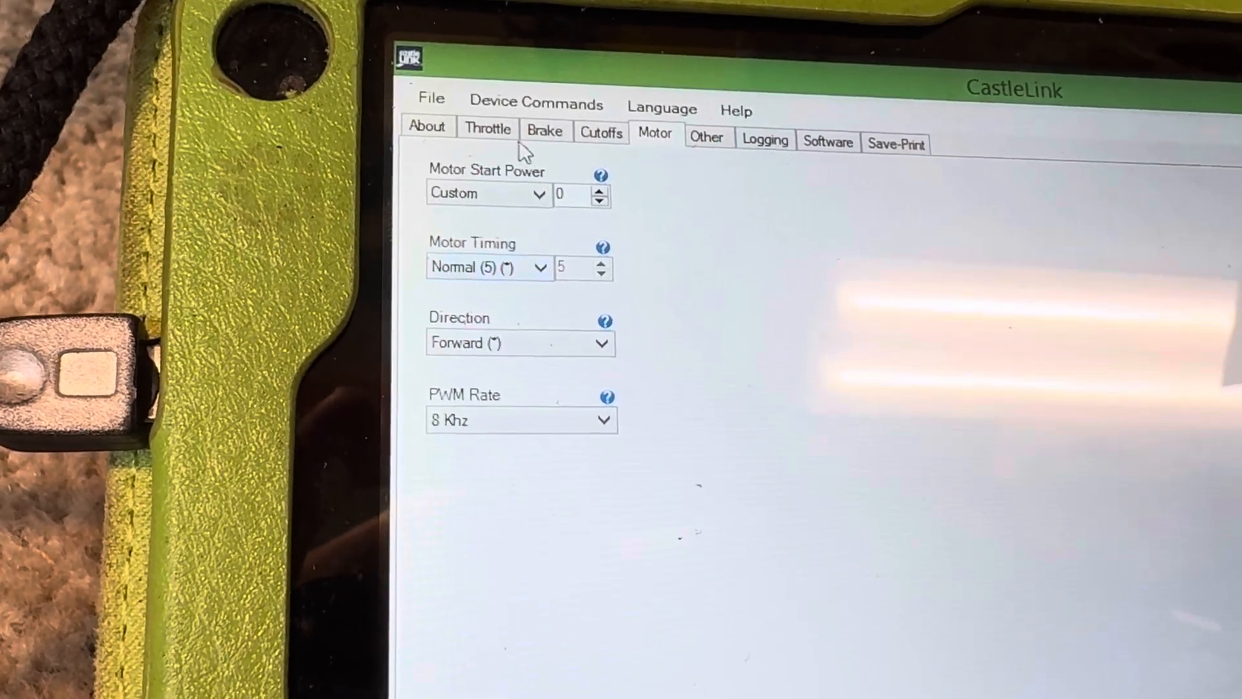
- Return to the Throttle tab and list the Governor Gain levels, currently Low (15)
click(487, 128)
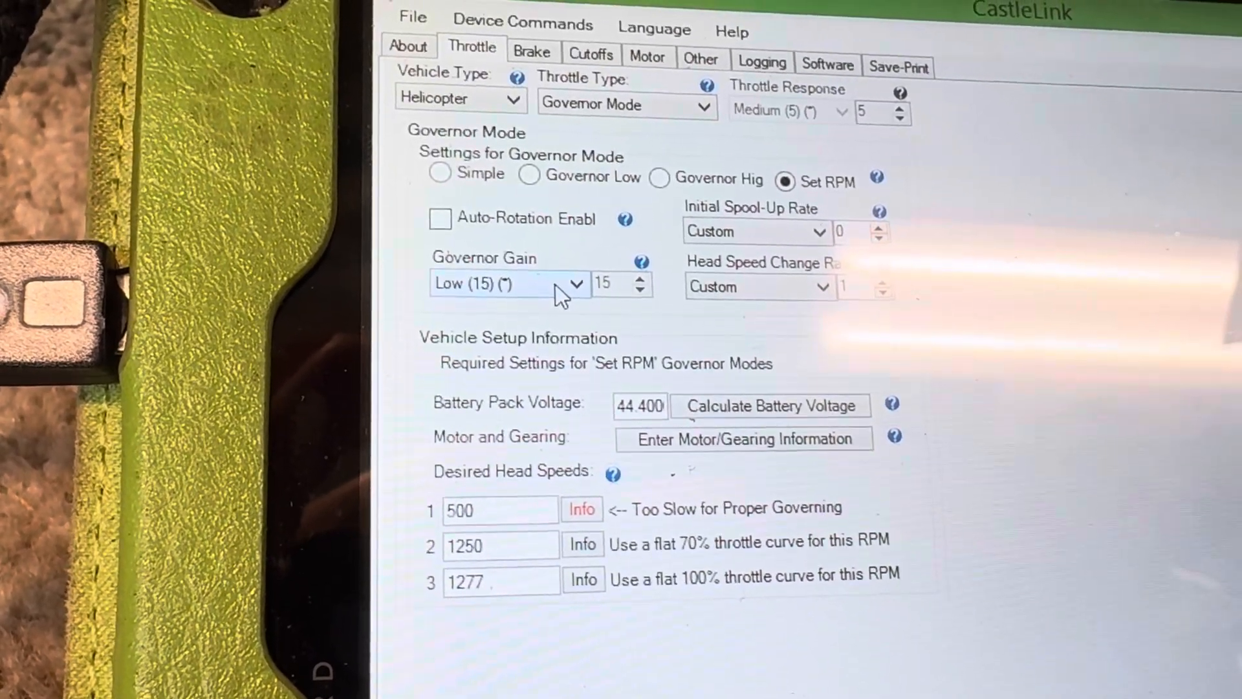
click(576, 284)
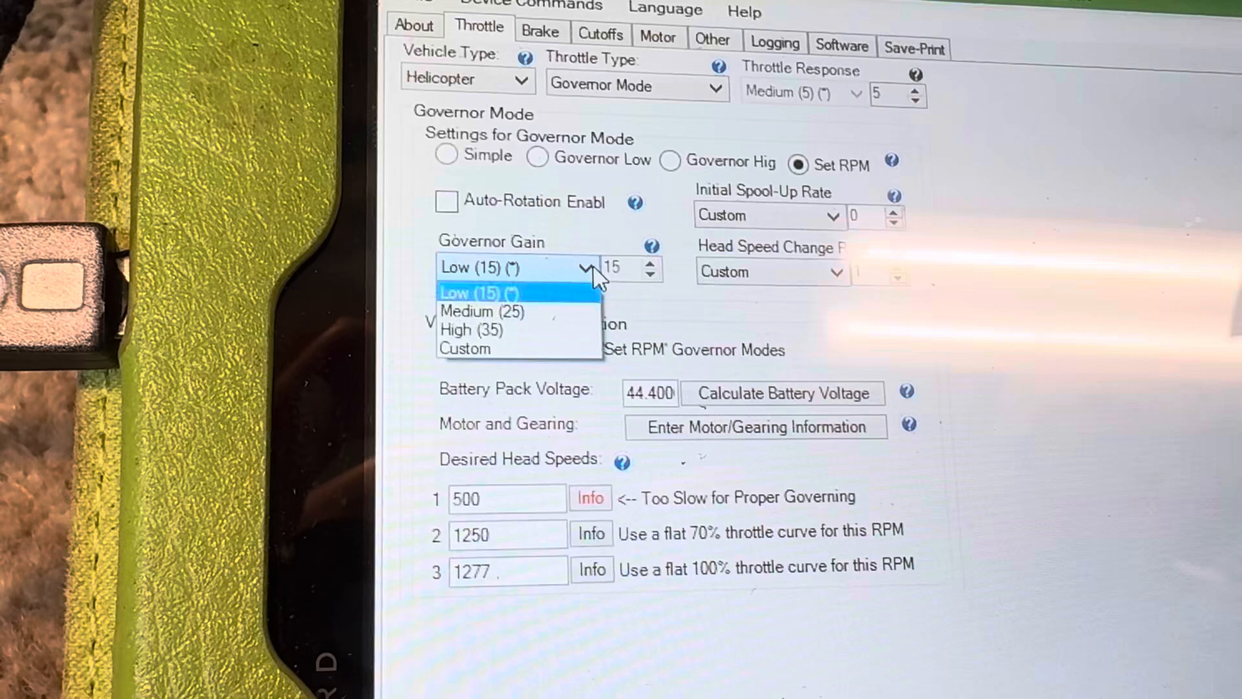